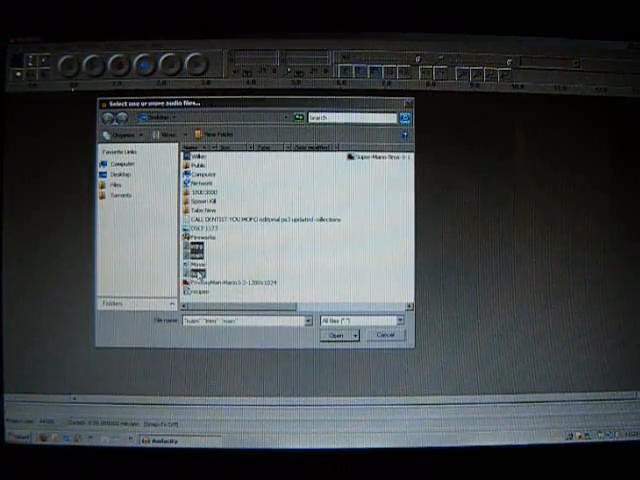
# Import the podcast voice recording files as separate audio tracks
pyautogui.click(336, 336)
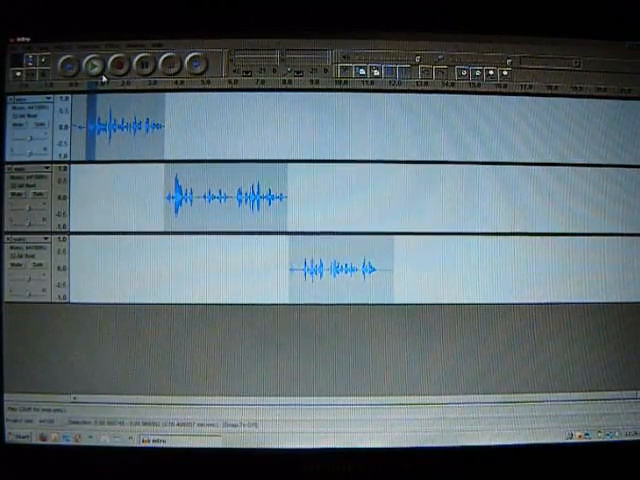
pyautogui.moveTo(92, 64)
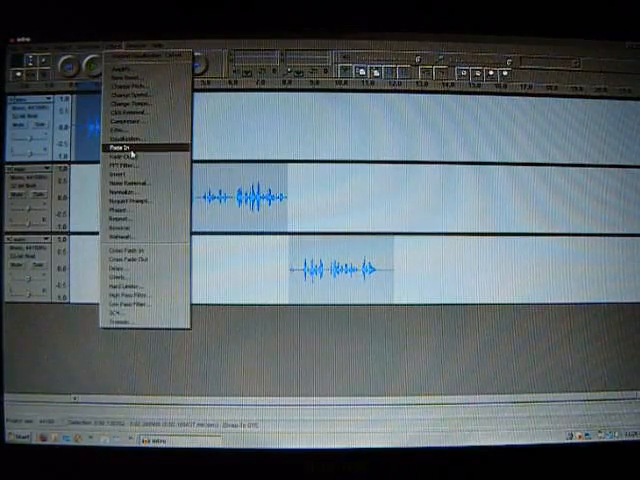
# Apply a Fade In effect to the selected region of voice audio
pyautogui.click(120, 148)
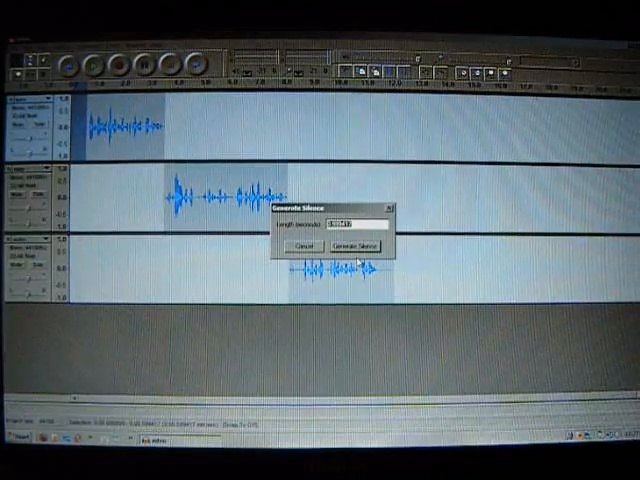
# Confirm generating the set length of silence into the voice audio
pyautogui.click(352, 246)
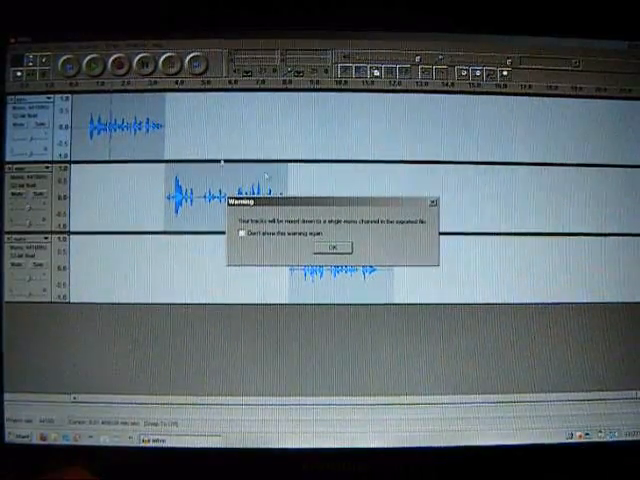
# Accept the mono mixdown warning and save the three tracks as one WAV file
pyautogui.click(336, 246)
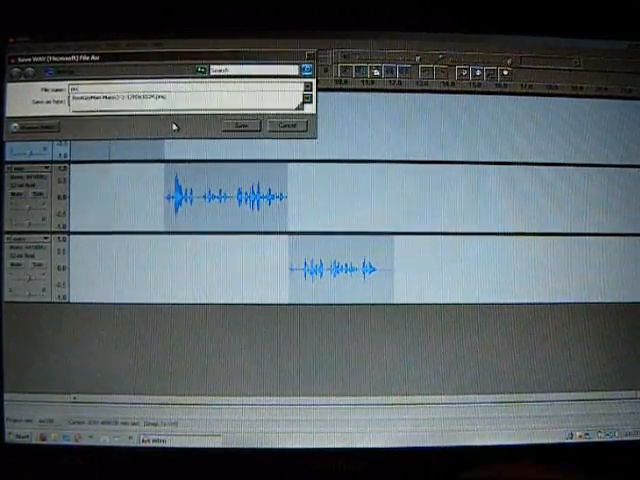
pyautogui.click(236, 128)
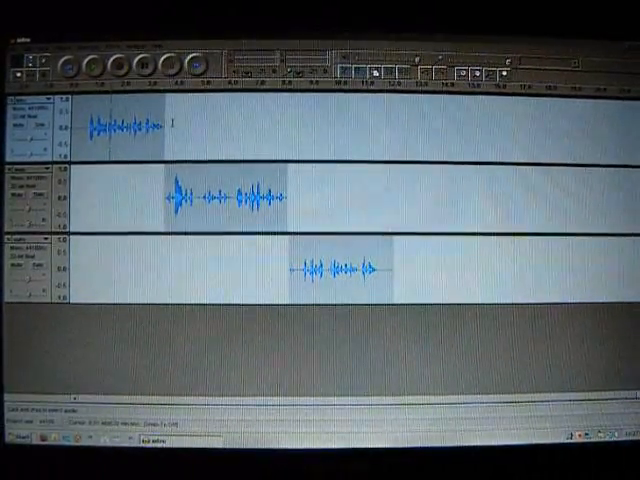